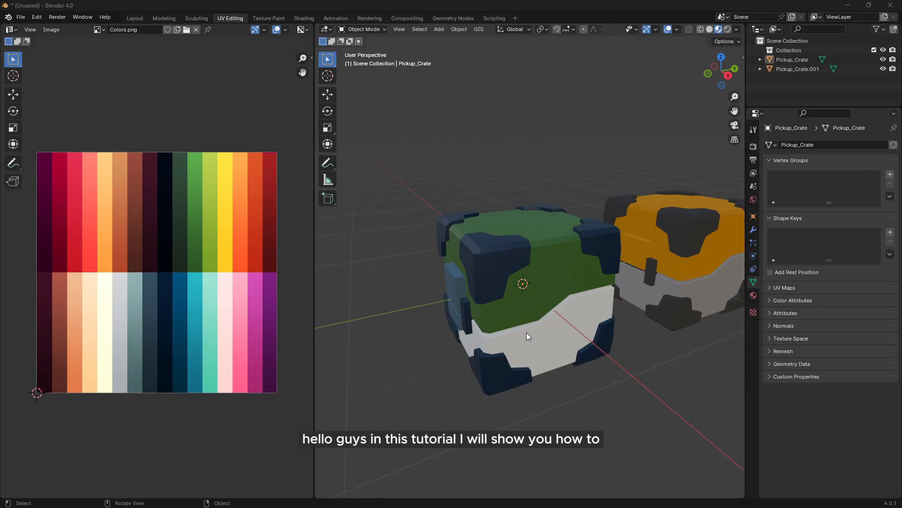
{"action": "mouse_move", "coordinate": [457, 282]}
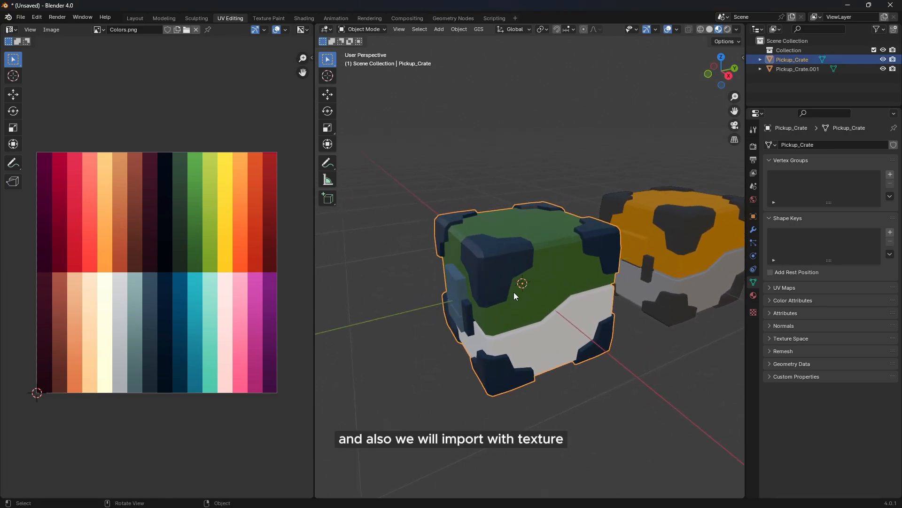
{"action": "mouse_move", "coordinate": [183, 256]}
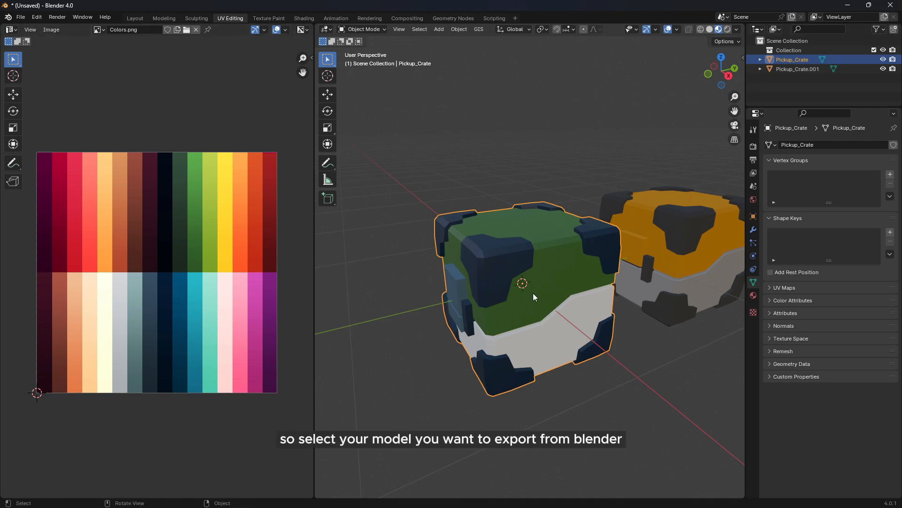
{"action": "mouse_move", "coordinate": [507, 265]}
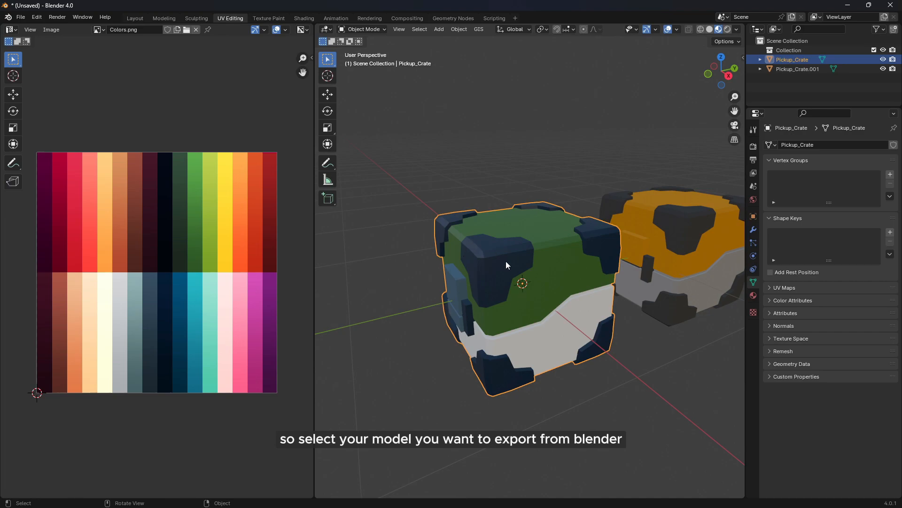
Export the selected crate as model01.fbx to Downloads with Limit to Selected Objects enabled
{"action": "left_click", "coordinate": [20, 17]}
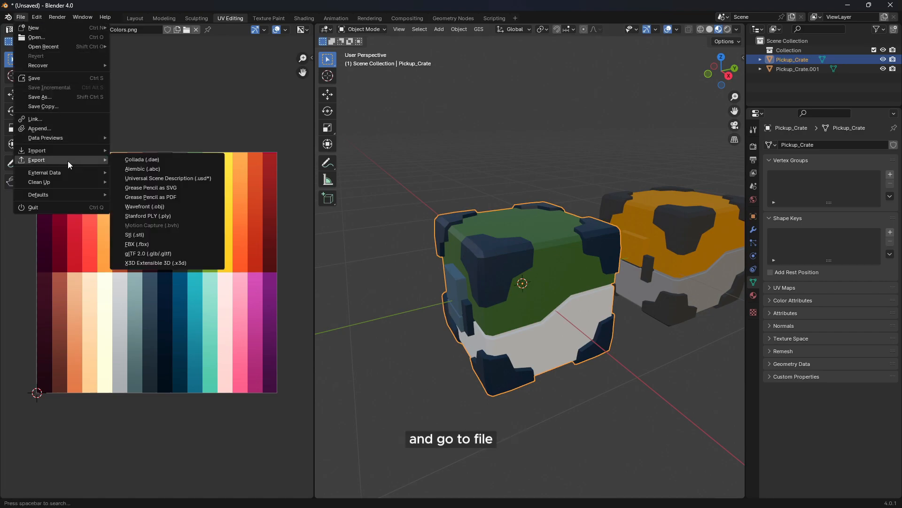
{"action": "mouse_move", "coordinate": [138, 244]}
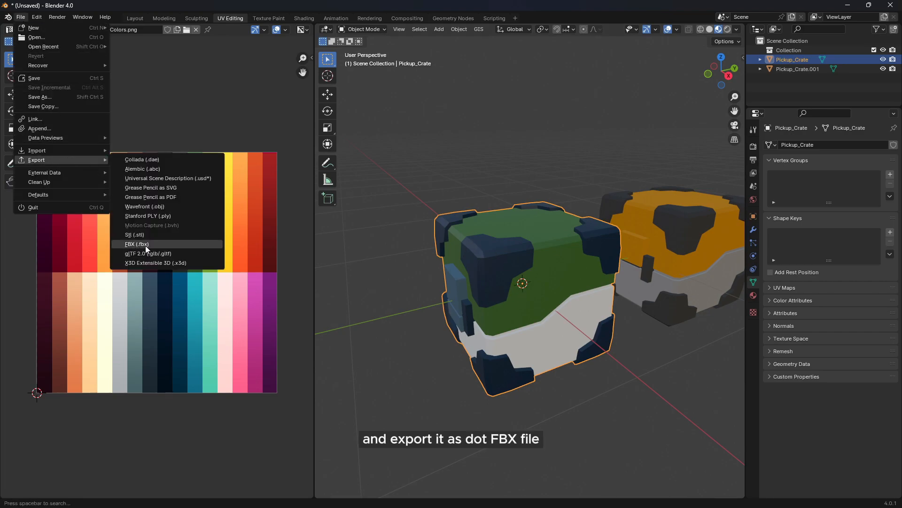
{"action": "mouse_move", "coordinate": [139, 253]}
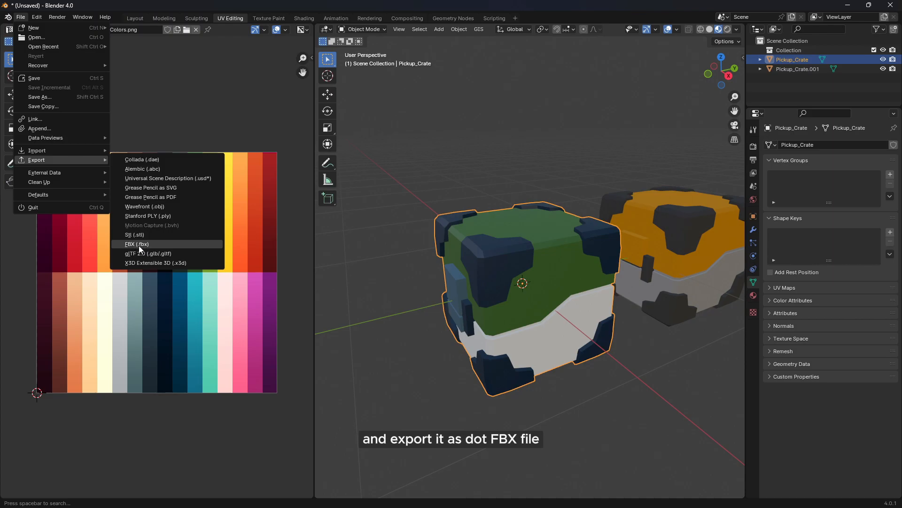
{"action": "left_click", "coordinate": [138, 243]}
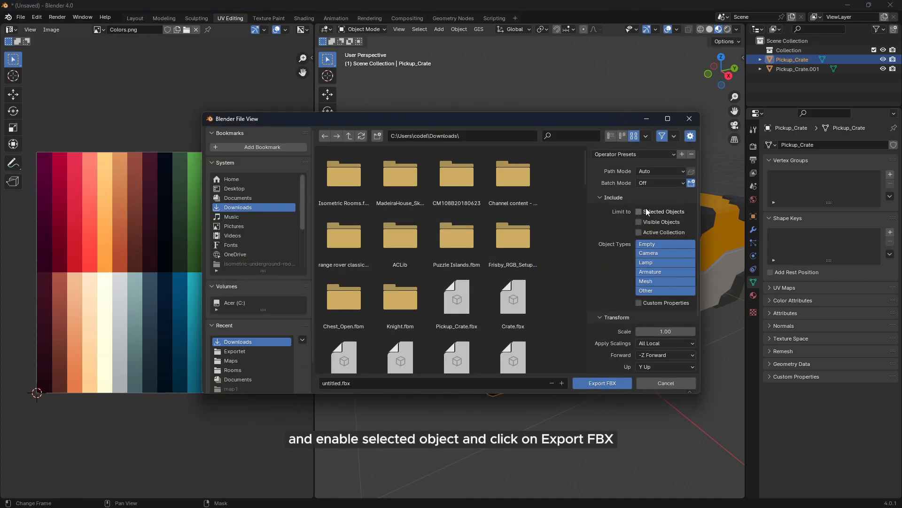
{"action": "left_click", "coordinate": [639, 211]}
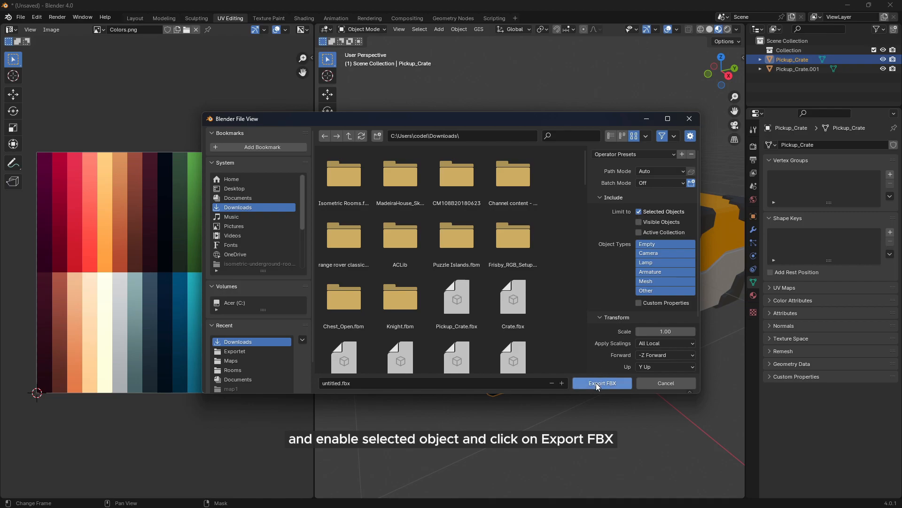
{"action": "mouse_move", "coordinate": [602, 382]}
{"action": "type", "text": "model01"}
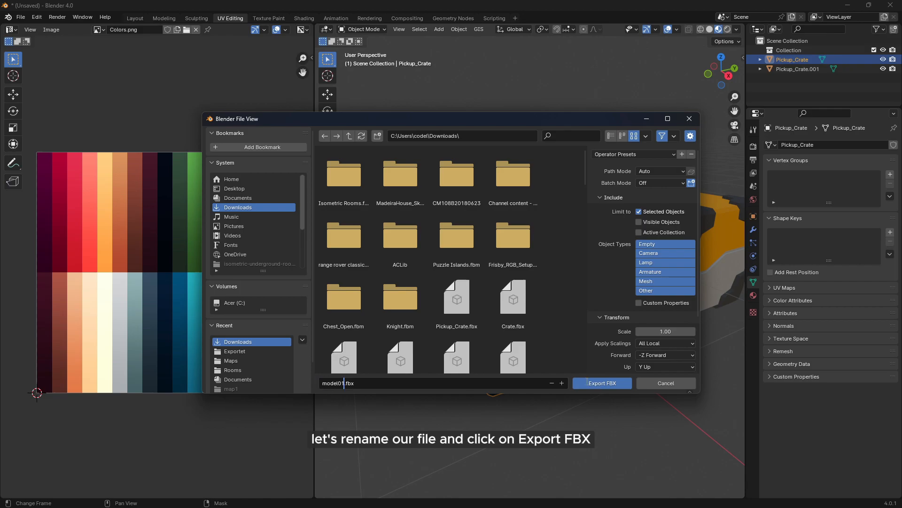
{"action": "left_click", "coordinate": [602, 383]}
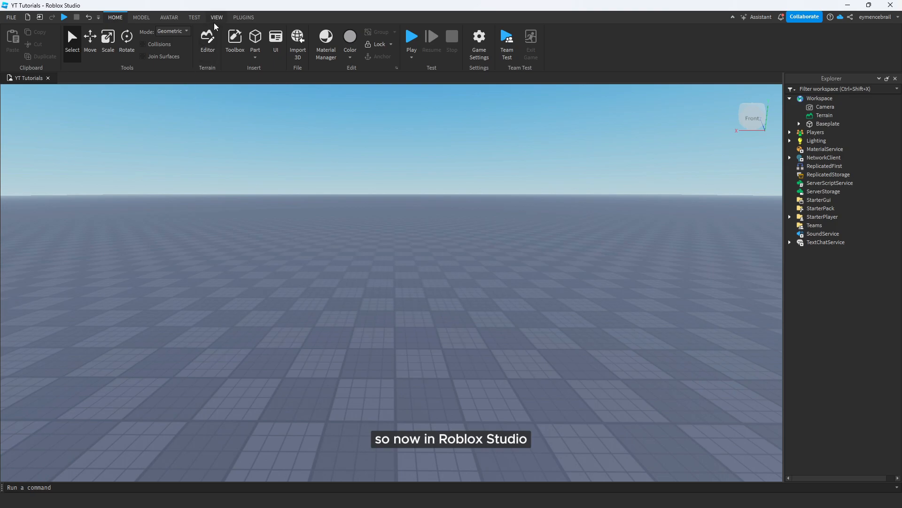
Queue model01.fbx from Downloads in the Asset Manager's Bulk Import window
{"action": "left_click", "coordinate": [217, 17]}
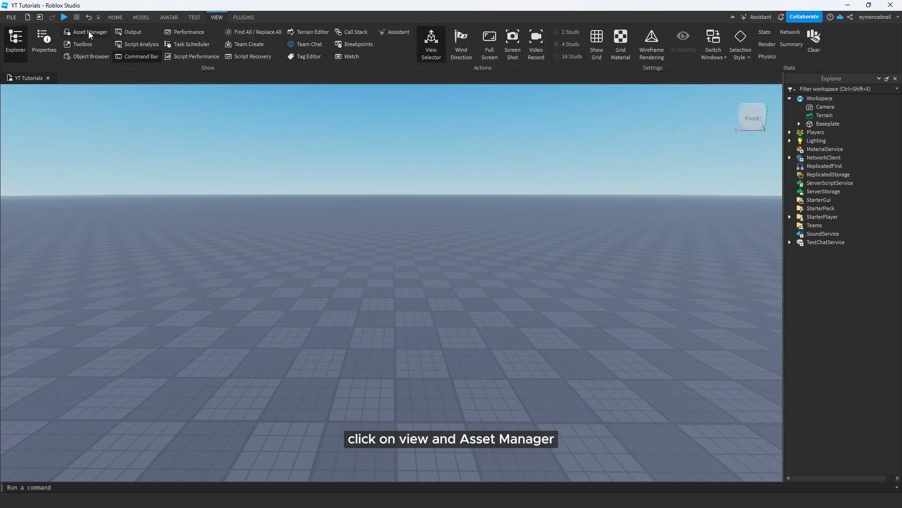
{"action": "left_click", "coordinate": [88, 32]}
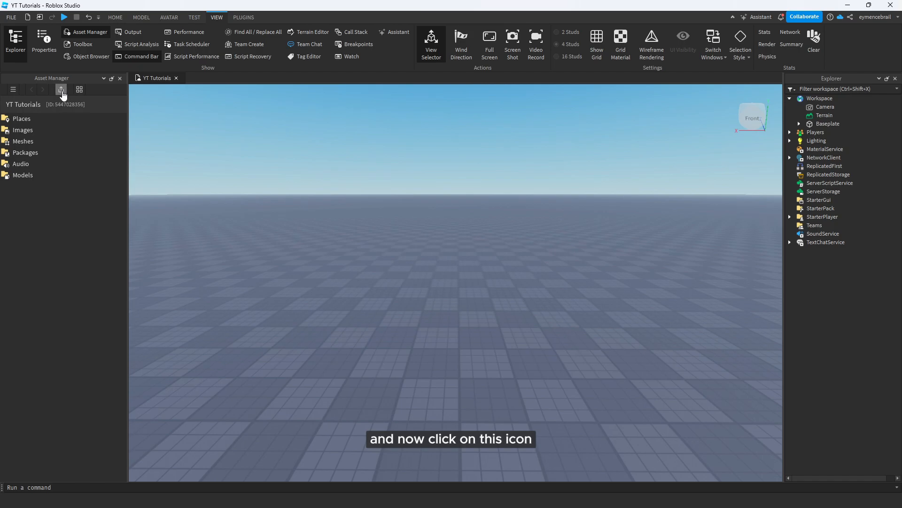
{"action": "left_click", "coordinate": [60, 89]}
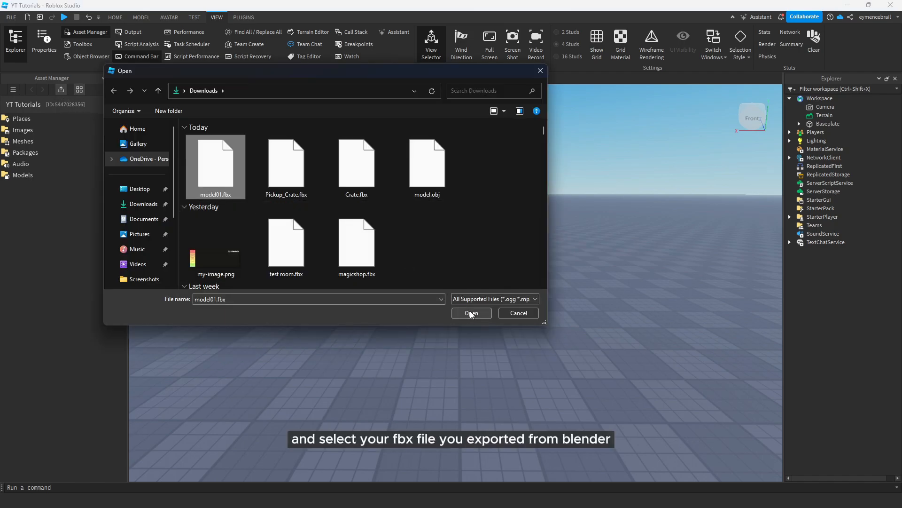
{"action": "left_click", "coordinate": [471, 312]}
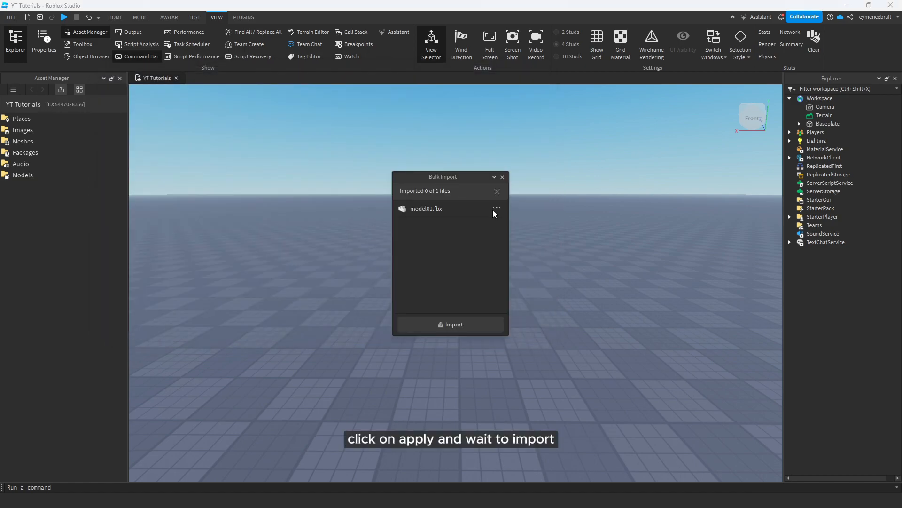
Import model01 and insert the crate mesh into the workspace with Insert With Location
{"action": "left_click", "coordinate": [451, 325]}
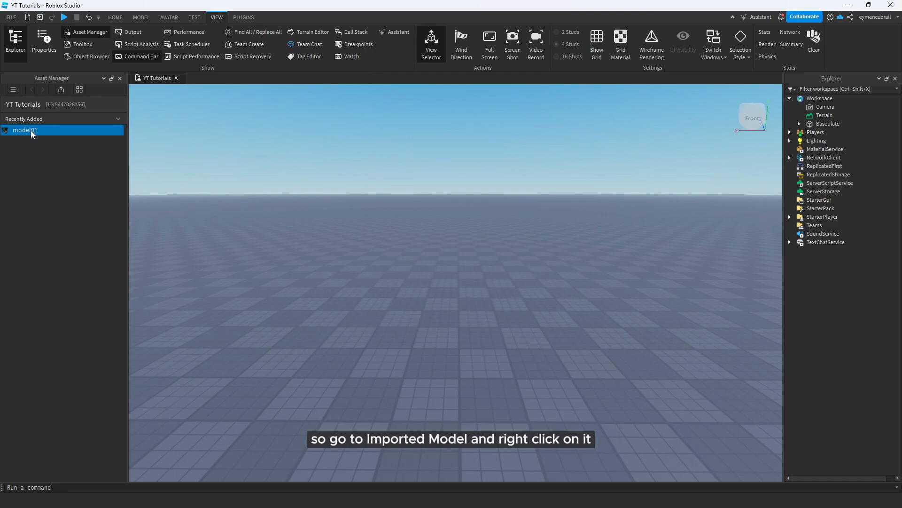
{"action": "right_click", "coordinate": [25, 130]}
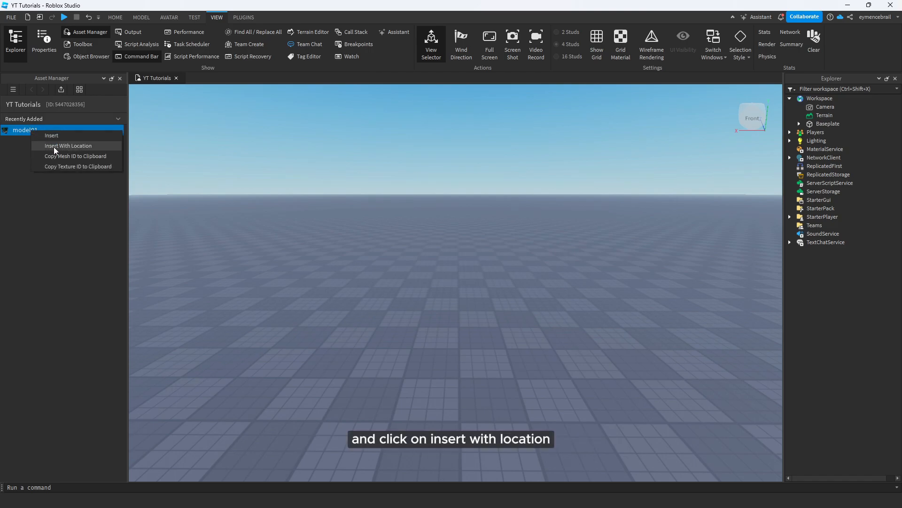
{"action": "left_click", "coordinate": [68, 145]}
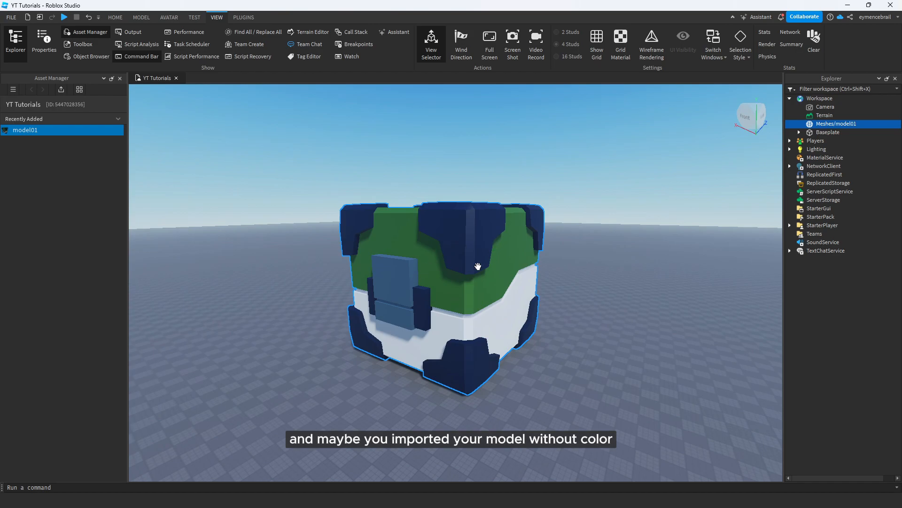
Inspect the Meshes/model01 properties and view the crate as an untextured grey mesh
{"action": "left_click", "coordinate": [44, 41]}
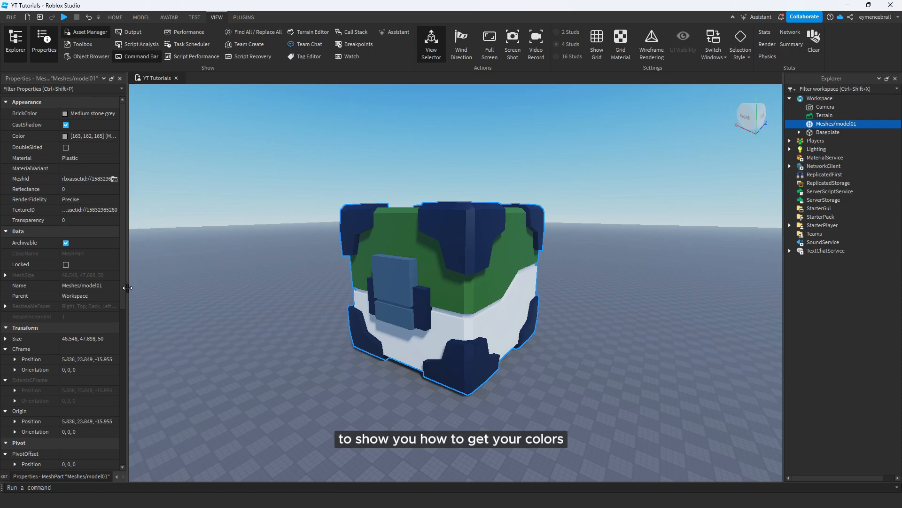
{"action": "scroll", "scroll_direction": "down", "scroll_amount": 3}
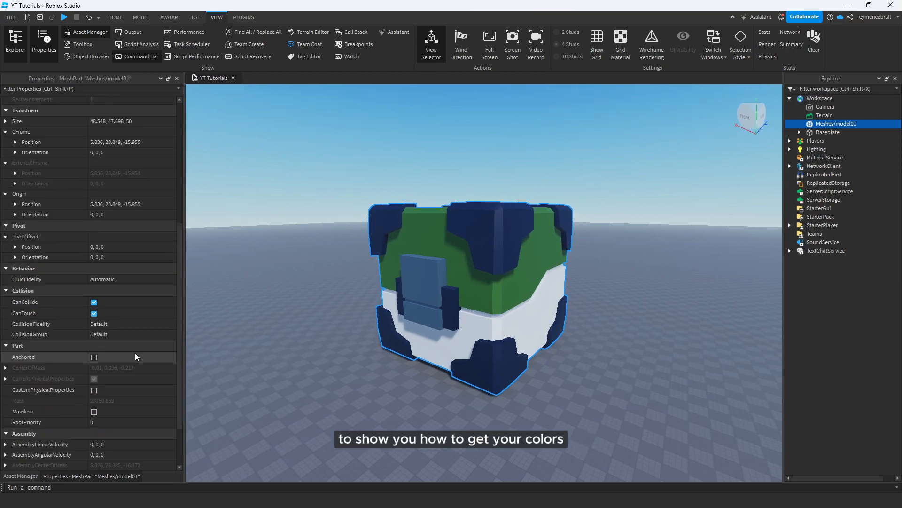
{"action": "left_click", "coordinate": [121, 210]}
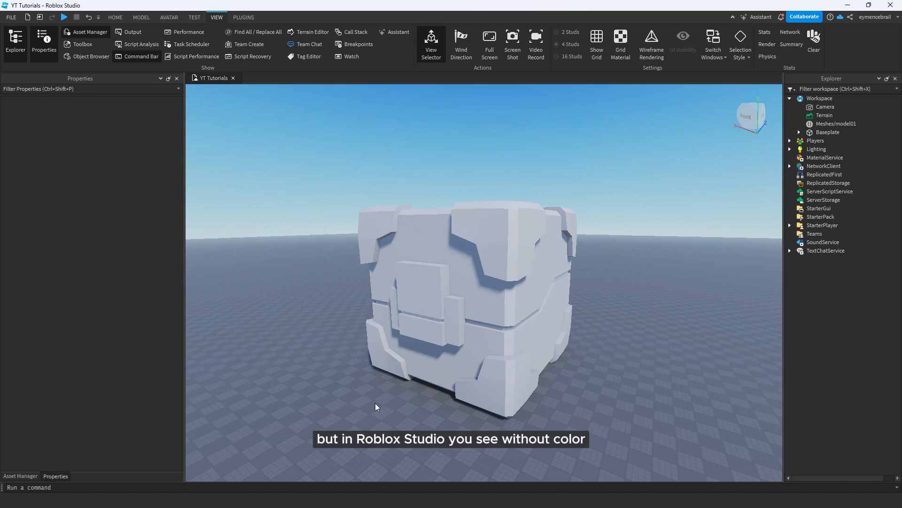
{"action": "left_click", "coordinate": [540, 308]}
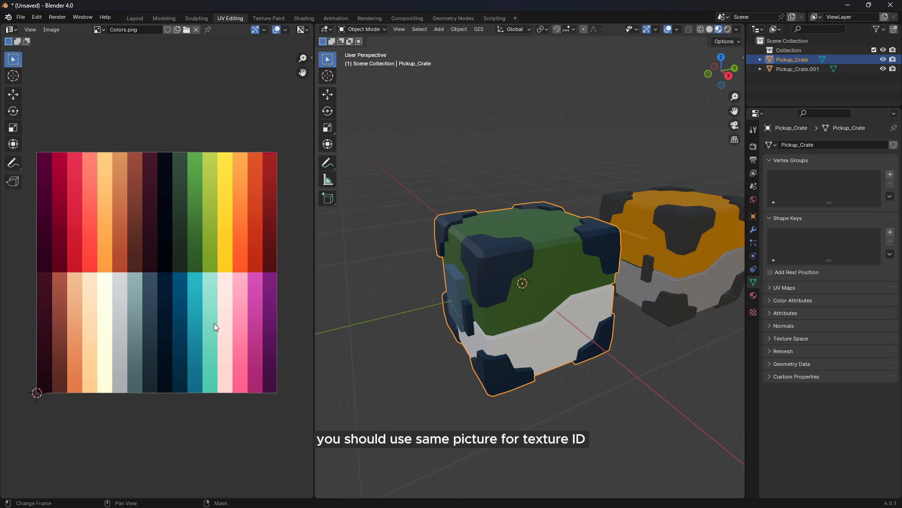
{"action": "mouse_move", "coordinate": [247, 252]}
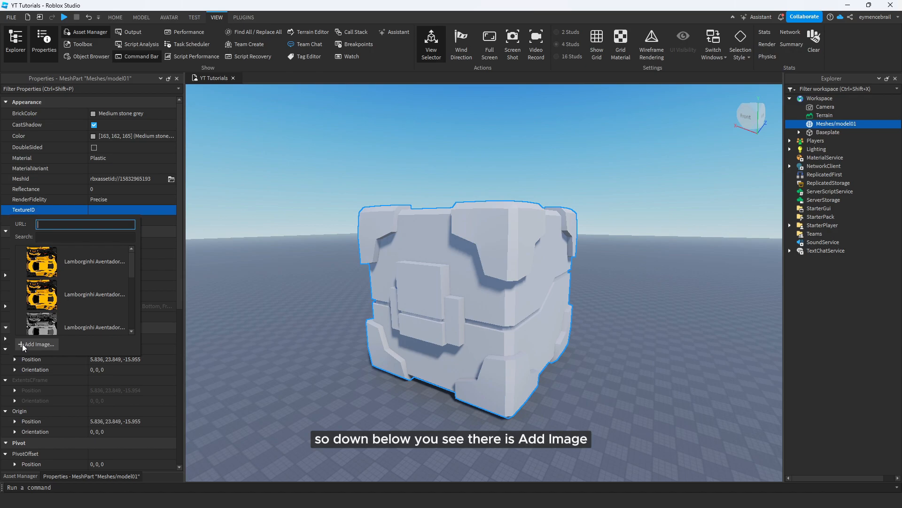
Upload Colors.png as the crate's TextureID so its green, white and navy colours return
{"action": "left_click", "coordinate": [36, 345]}
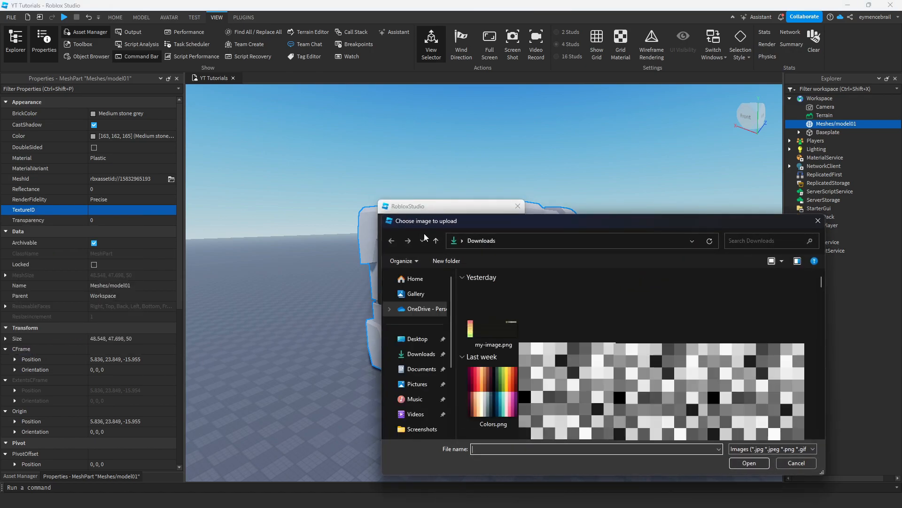
{"action": "left_click", "coordinate": [491, 384]}
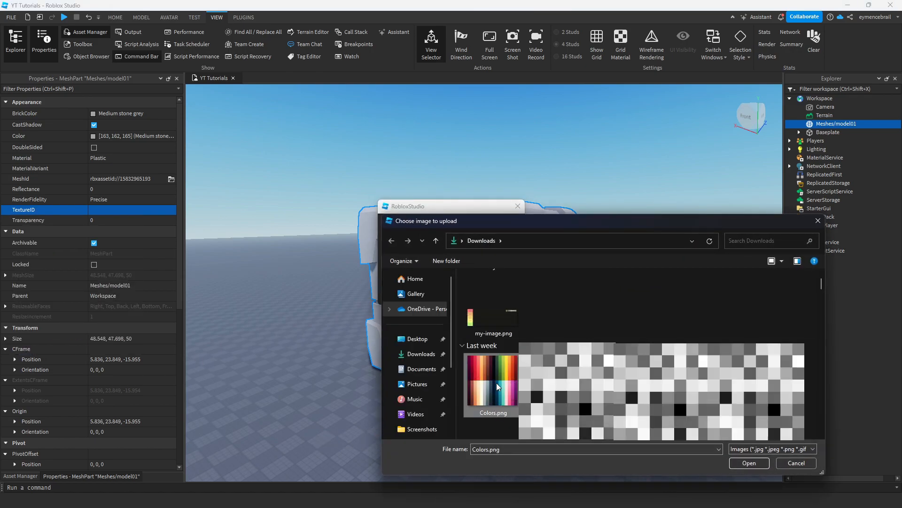
{"action": "left_click", "coordinate": [749, 462]}
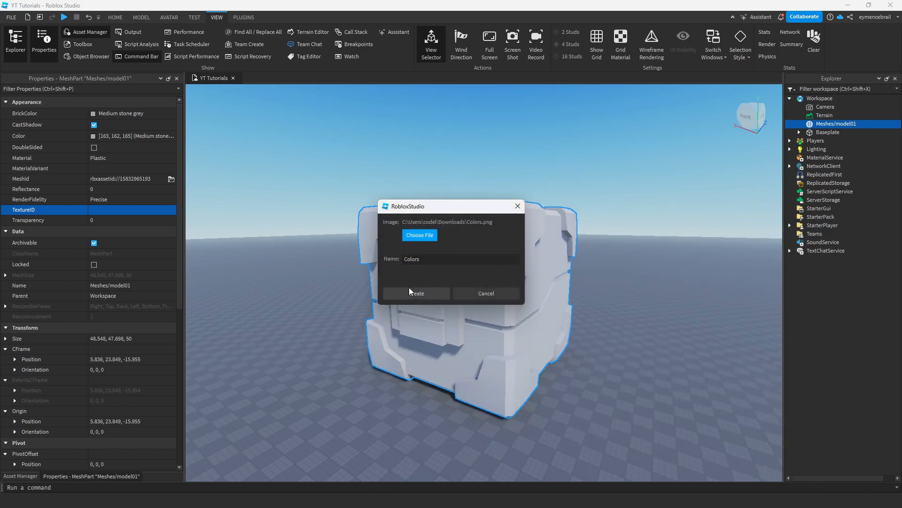
{"action": "left_click", "coordinate": [417, 293]}
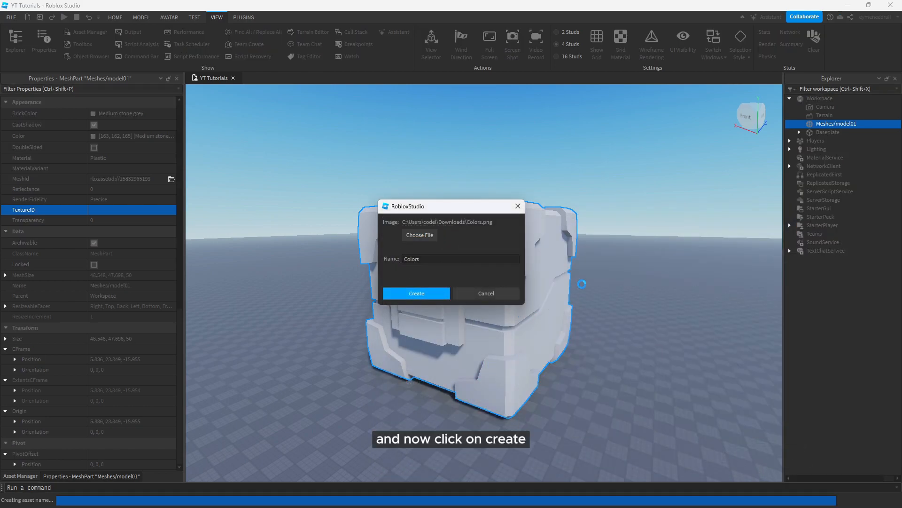
{"action": "left_click", "coordinate": [417, 294]}
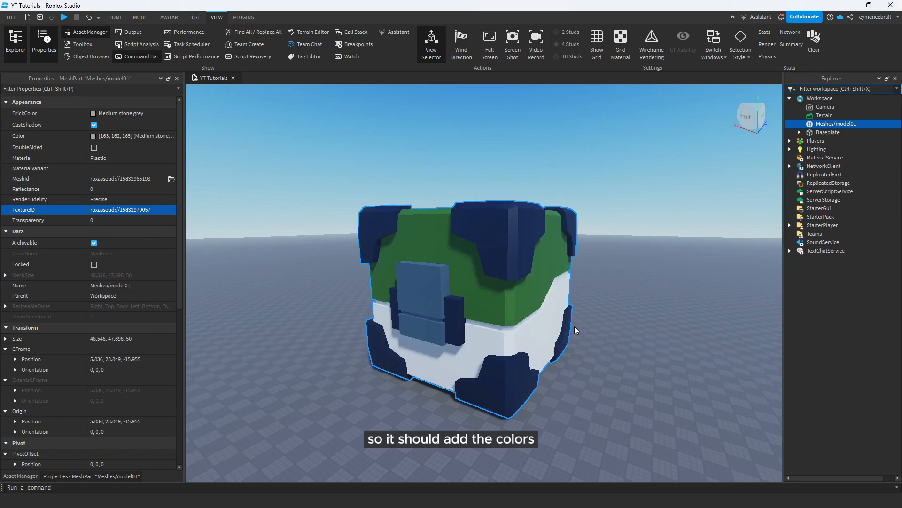